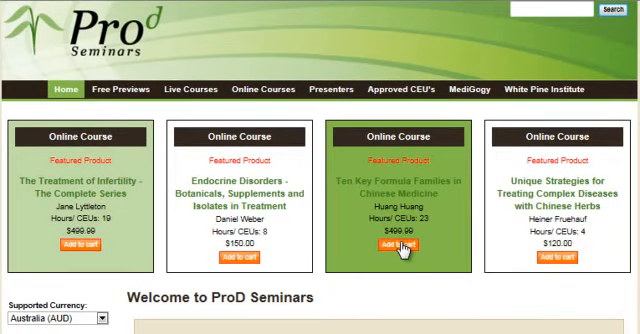
pyautogui.moveTo(395, 180)
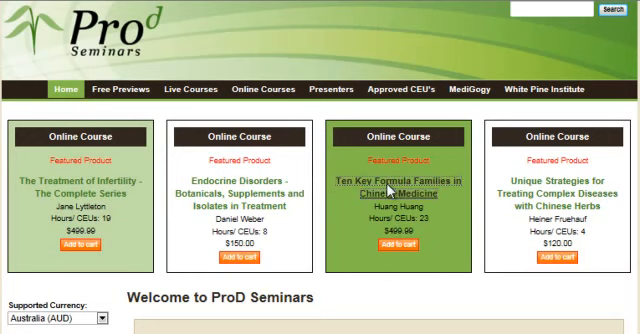
# Step: Open the 'Ten Key Formula Families in Chinese Medicine' course page from the home page
pyautogui.click(398, 183)
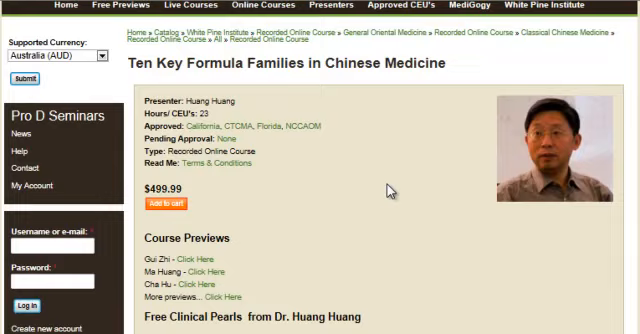
pyautogui.scroll(-3)
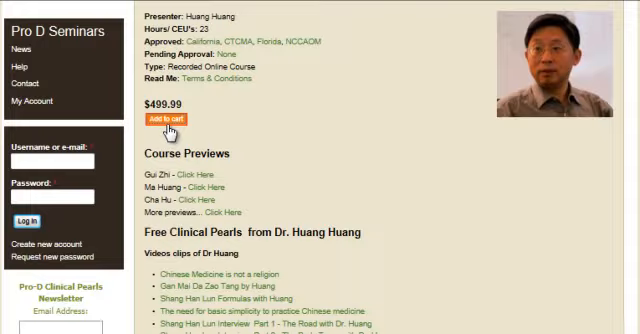
# Step: Add the $499.99 Ten Key Formula Families course to the cart
pyautogui.click(170, 120)
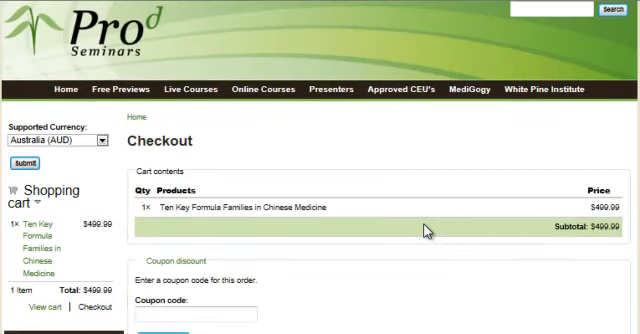
# Step: Enter coupon code 'preview' and apply it to the order
pyautogui.scroll(-3)
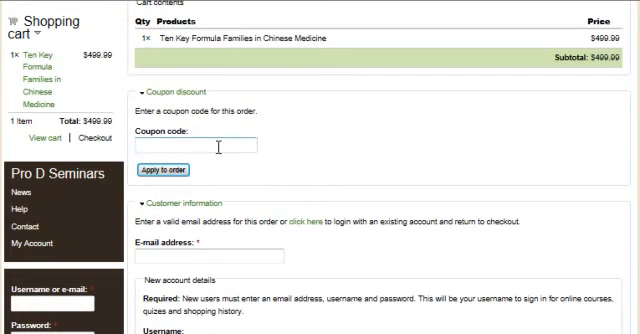
pyautogui.write('prev')
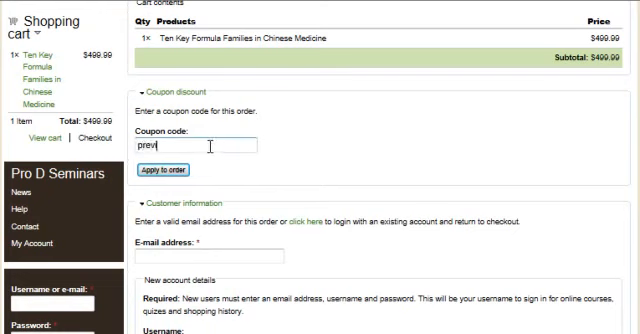
pyautogui.write('iew')
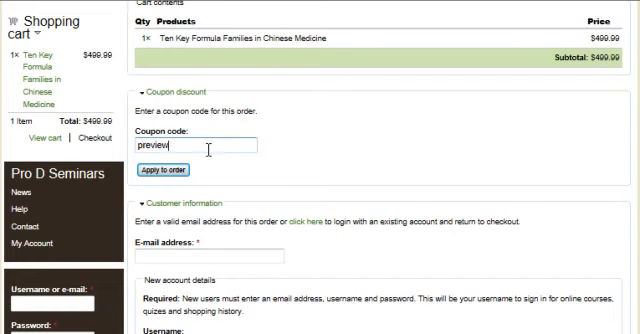
pyautogui.moveTo(263, 177)
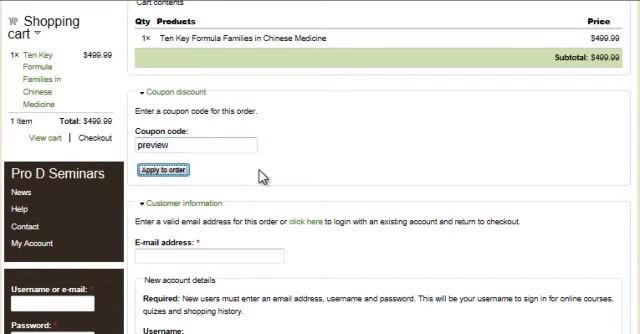
pyautogui.click(160, 170)
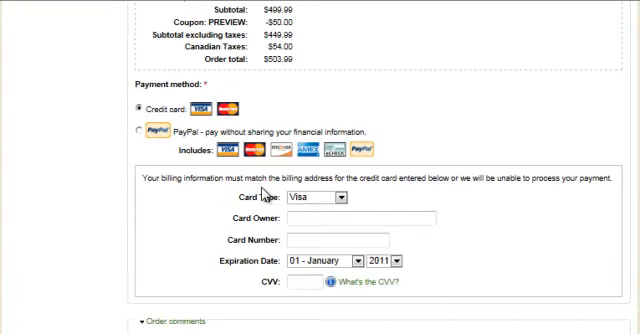
pyautogui.scroll(3)
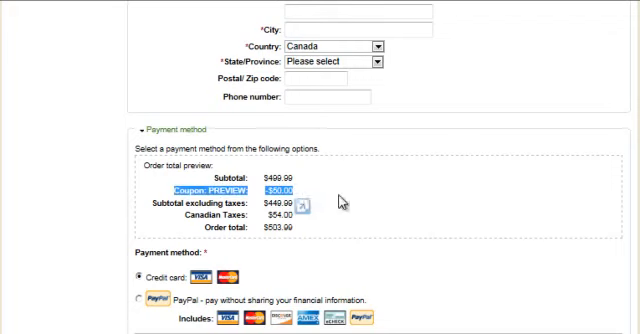
pyautogui.scroll(3)
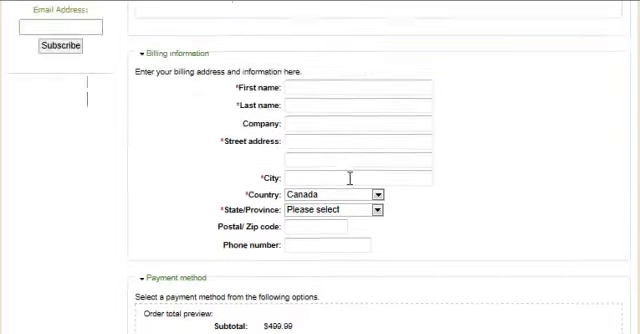
pyautogui.scroll(3)
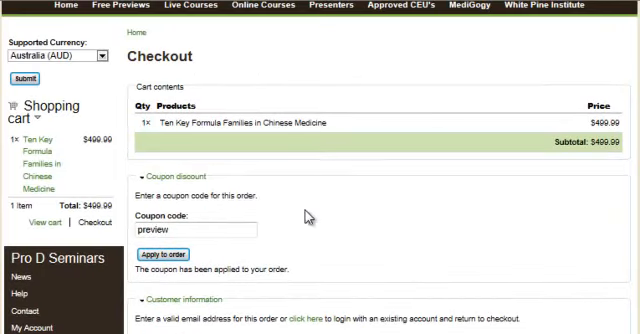
pyautogui.scroll(-3)
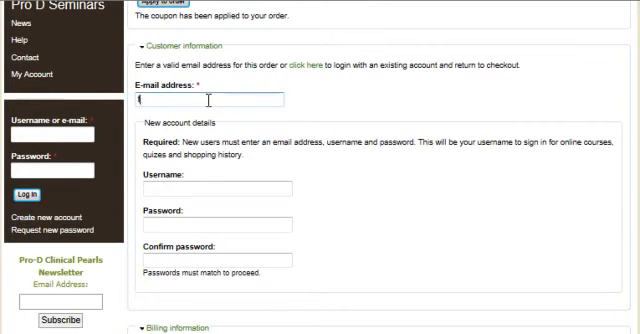
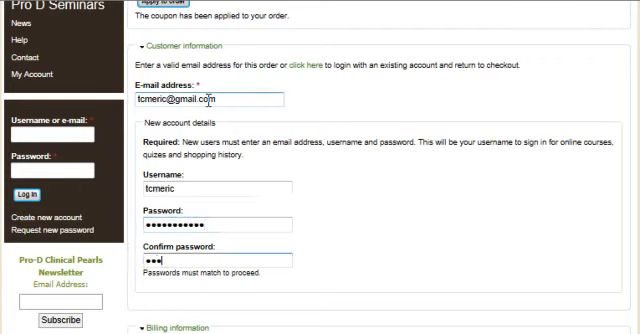
pyautogui.write('••••••••')
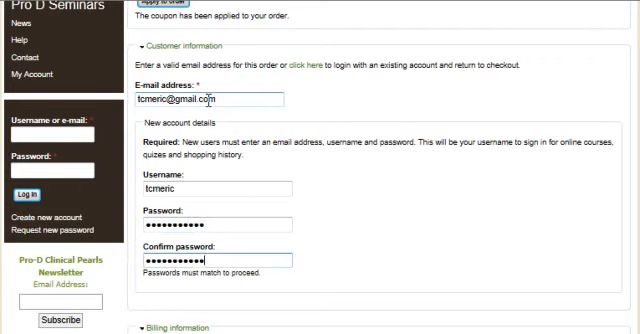
pyautogui.scroll(-3)
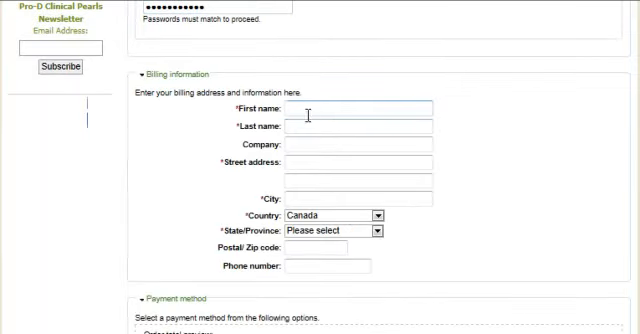
# Step: Enter 'Jo' as billing first name and 'Doe' as last name
pyautogui.write('Jo')
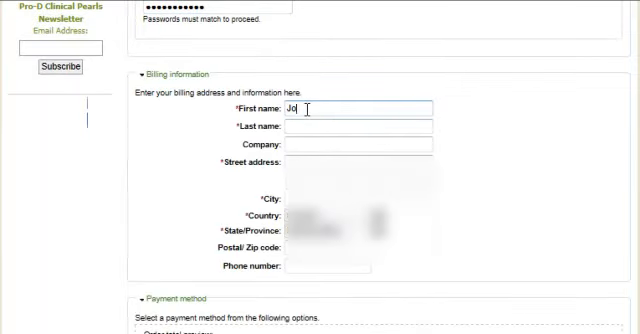
pyautogui.write('Doe')
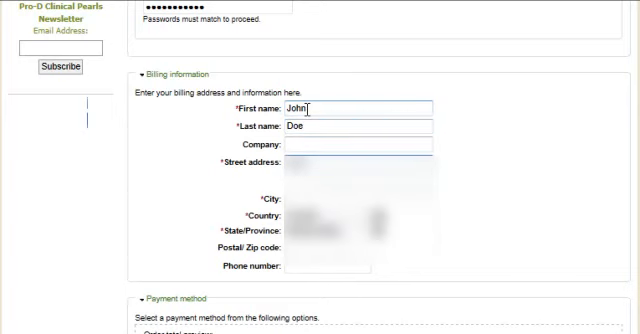
pyautogui.scroll(-3)
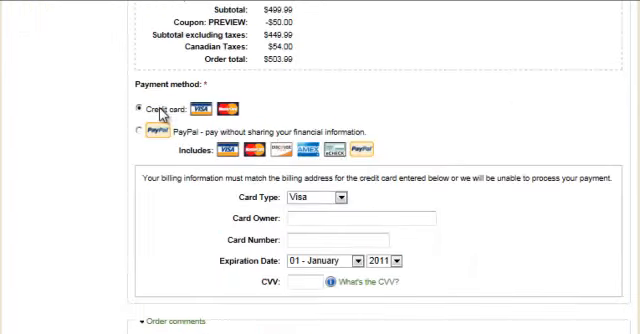
# Step: Select Credit card payment and check the Card Type list offers Visa
pyautogui.click(138, 110)
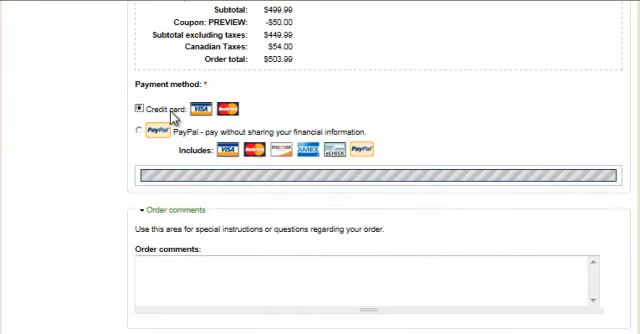
pyautogui.click(137, 108)
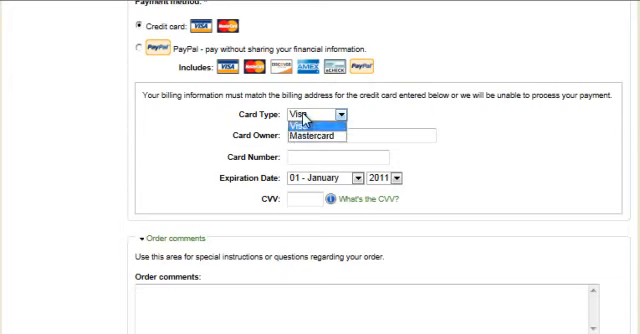
pyautogui.scroll(-3)
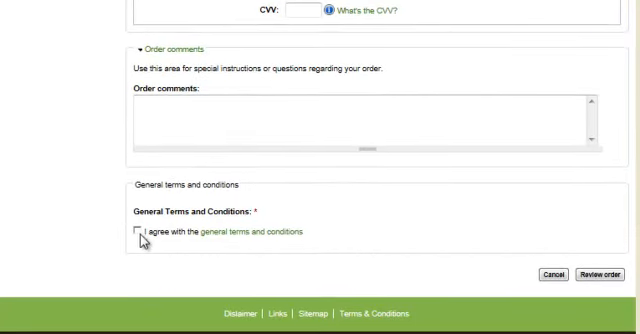
# Step: Agree to the general terms and conditions and proceed to Review order
pyautogui.click(138, 232)
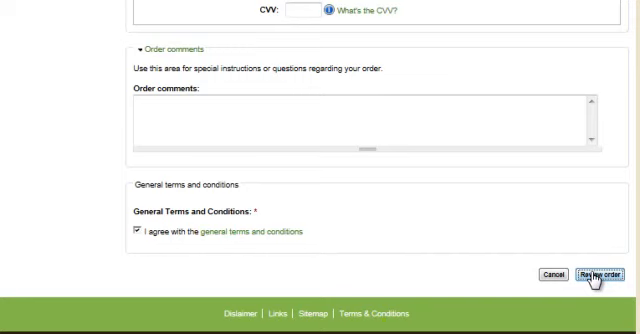
pyautogui.click(594, 274)
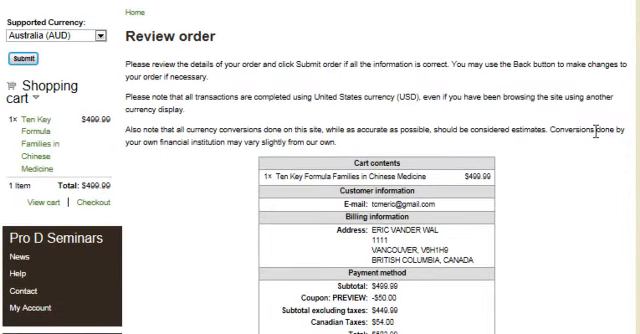
# Step: Submit the order from the bottom of the Review order page
pyautogui.scroll(-3)
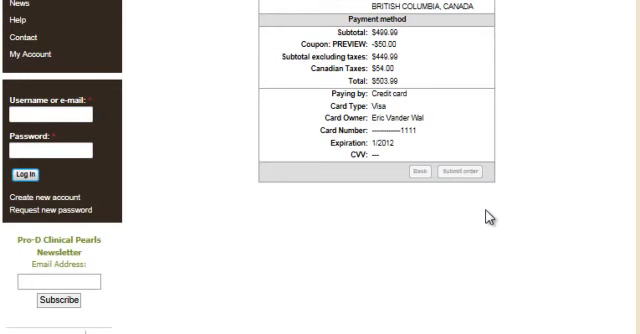
pyautogui.click(464, 174)
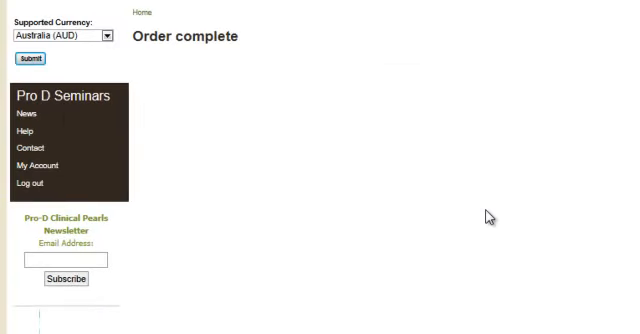
# Step: Go to My Account and open the Ten Key Formula Families course link
pyautogui.click(33, 165)
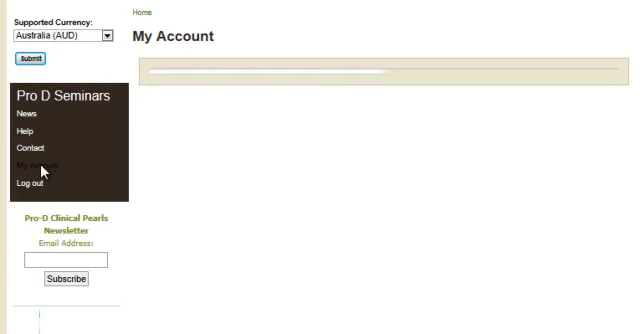
pyautogui.click(34, 161)
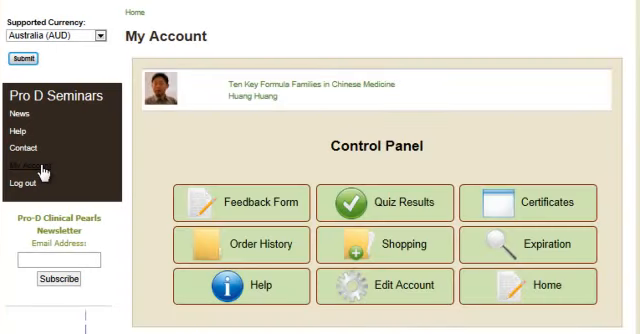
pyautogui.moveTo(290, 85)
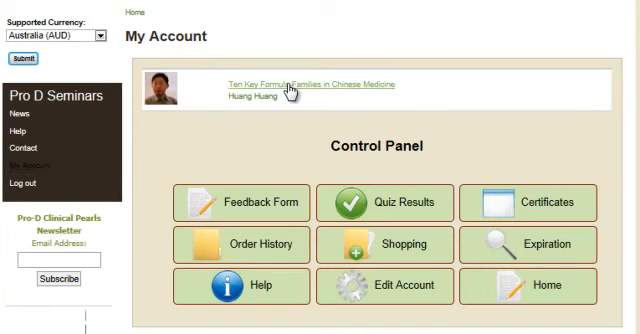
pyautogui.moveTo(290, 110)
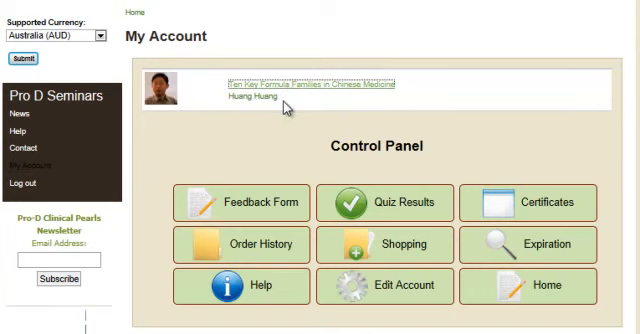
pyautogui.click(311, 84)
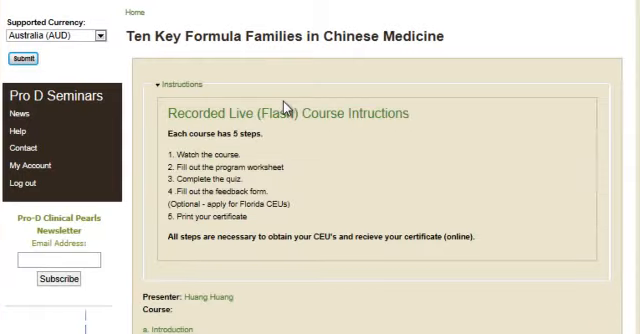